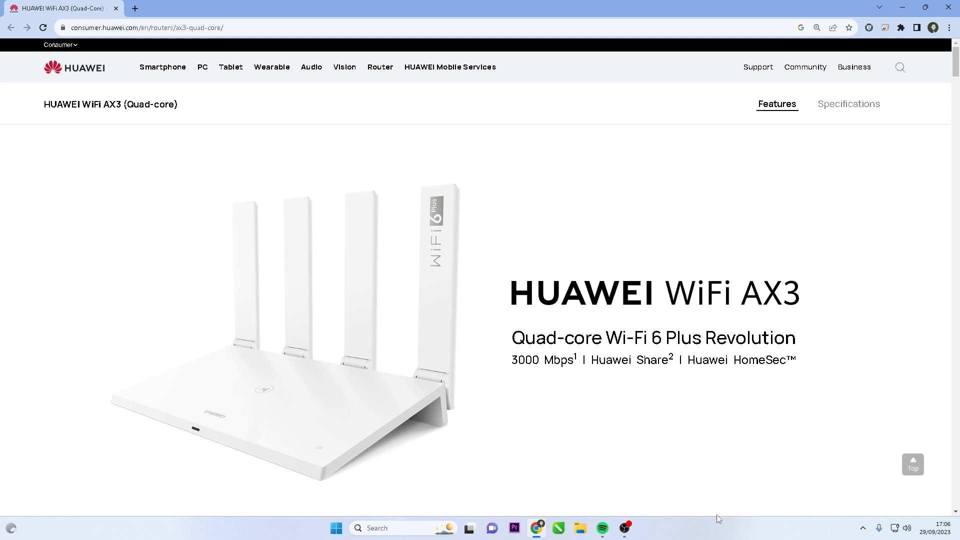
{"action": "mouse_move", "coordinate": [840, 513]}
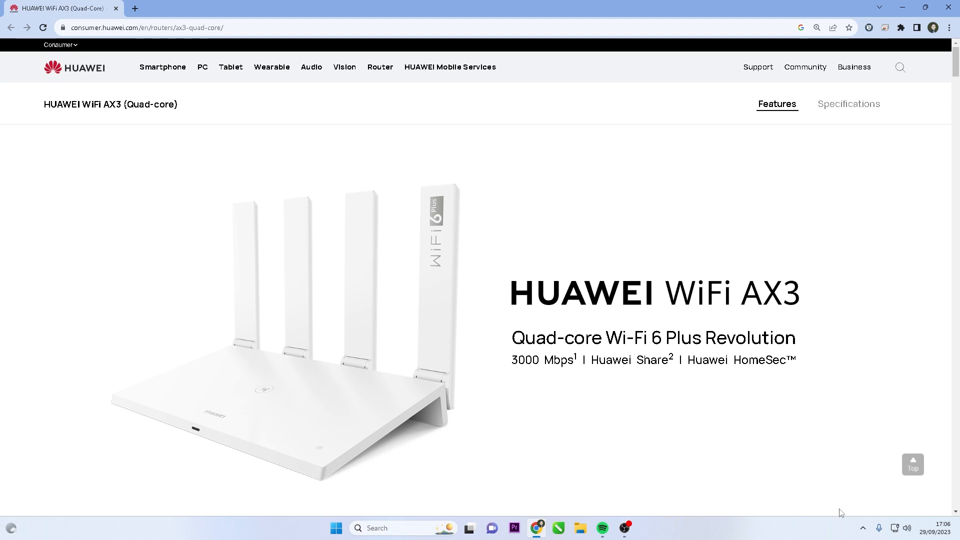
Step: Check the Wi-Fi status, then load the router login page at 192.168.100.1 in a new Chrome tab
{"action": "left_click", "coordinate": [897, 528]}
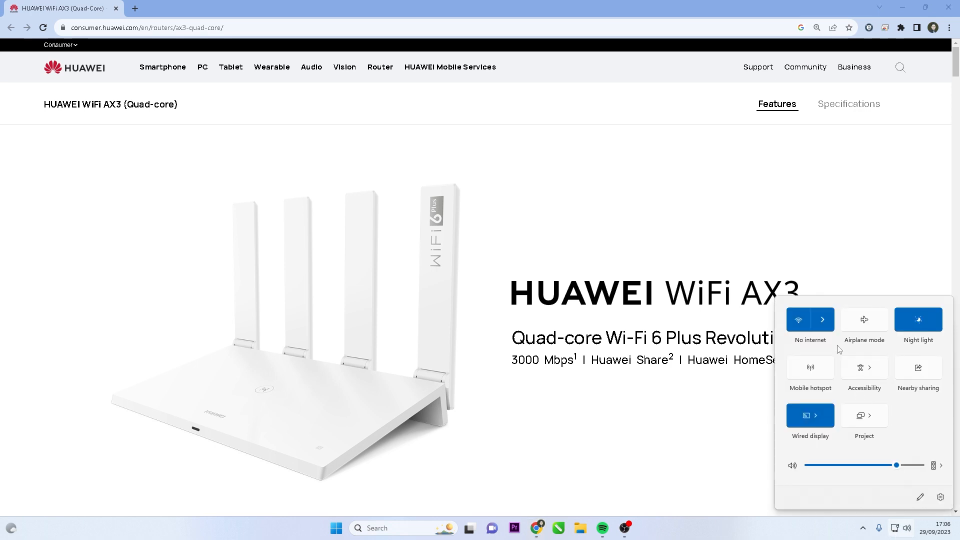
{"action": "left_click", "coordinate": [822, 319]}
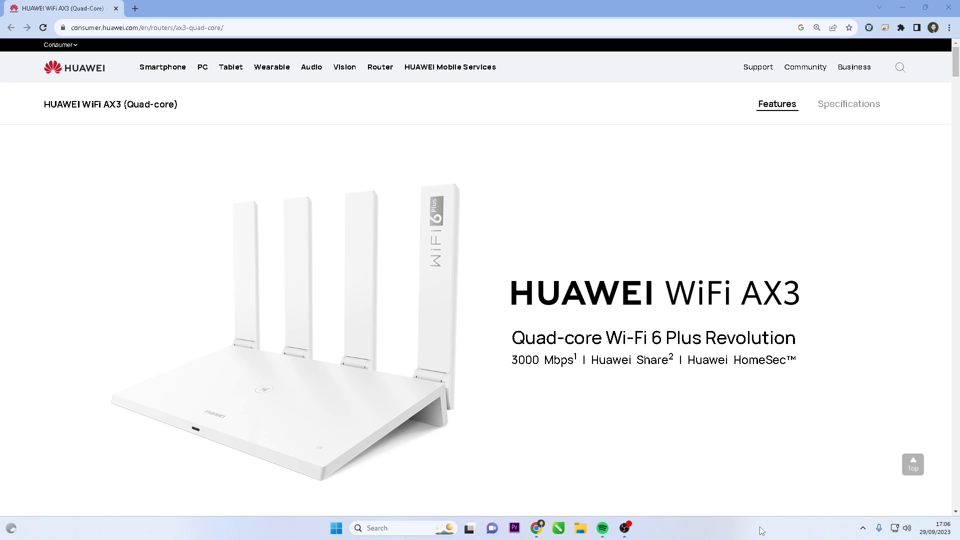
{"action": "mouse_move", "coordinate": [538, 528]}
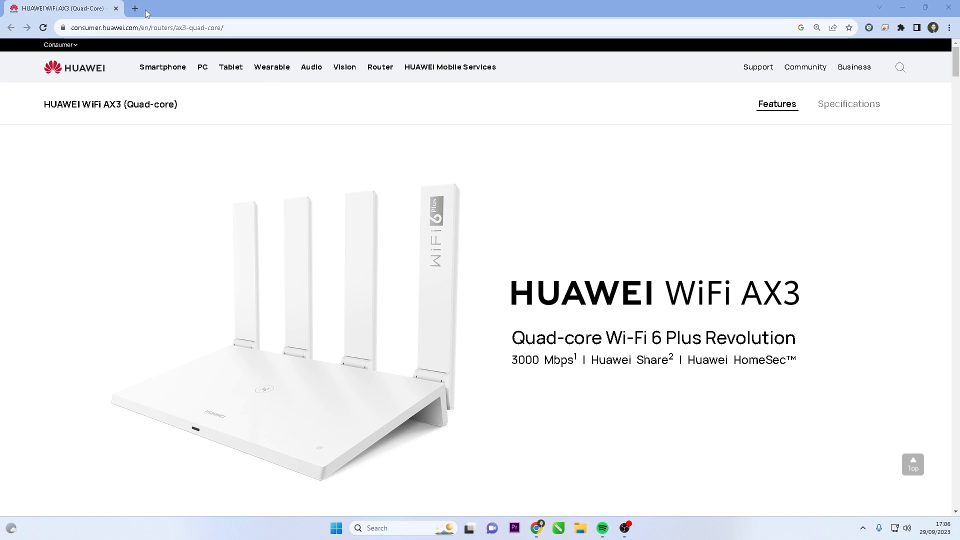
{"action": "left_click", "coordinate": [135, 8]}
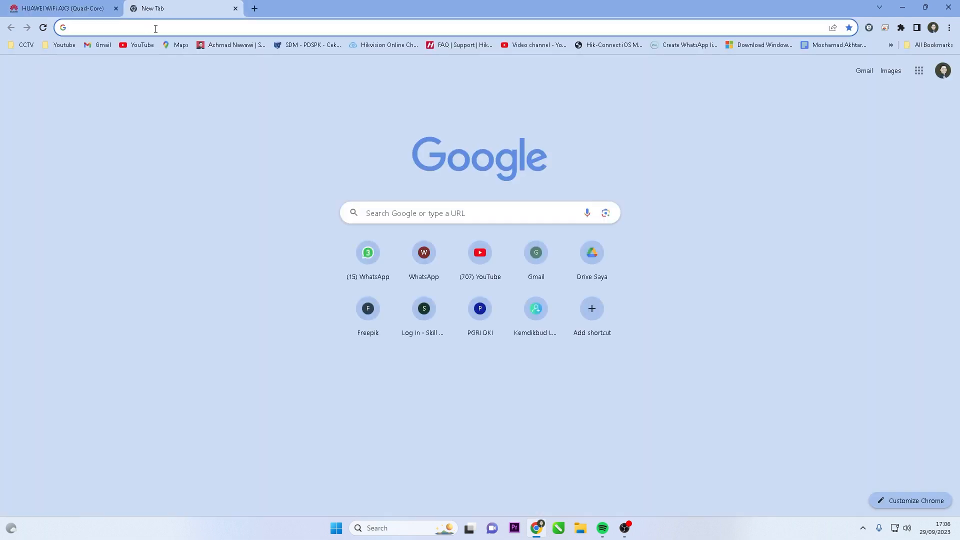
{"action": "type", "text": "192.168.1.1"}
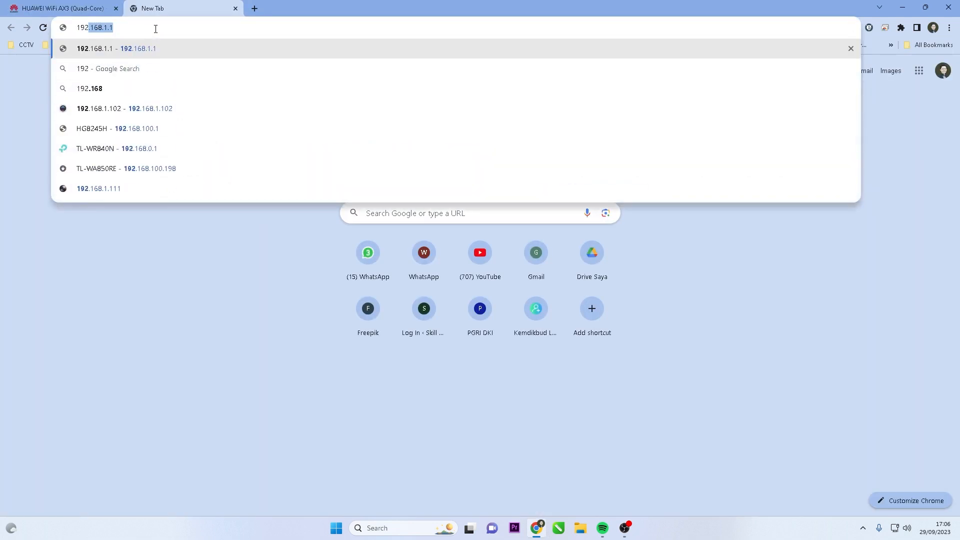
{"action": "key", "text": "Backspace"}
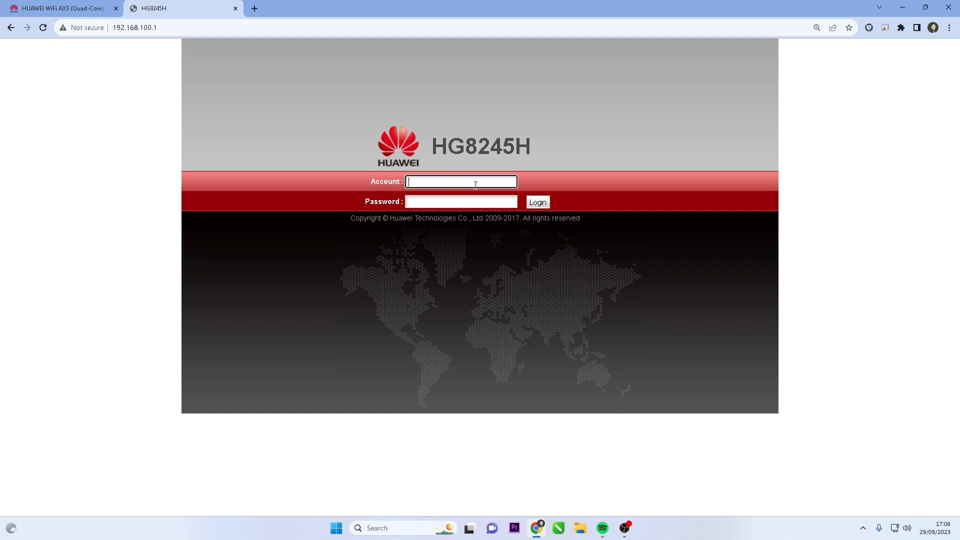
{"action": "mouse_move", "coordinate": [580, 186]}
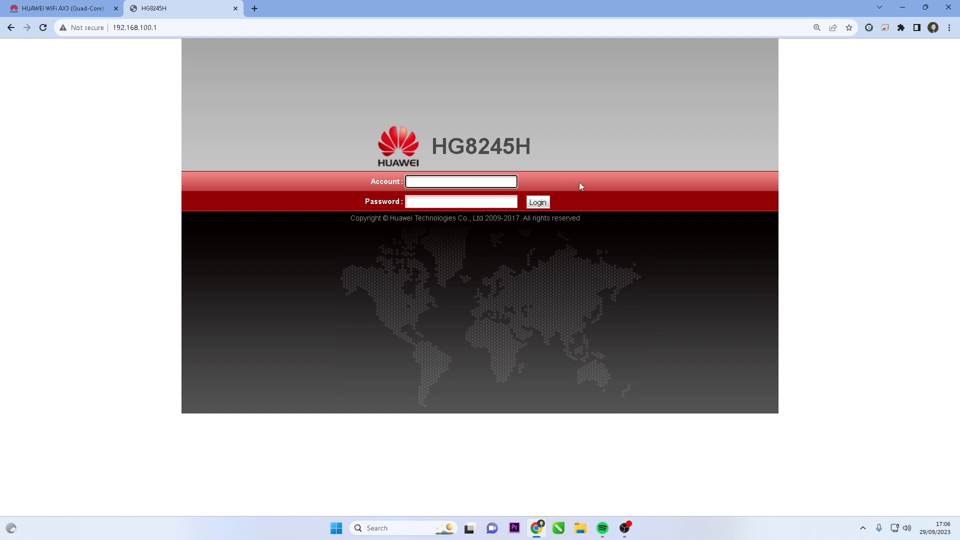
Step: Log in to the router as Admin to reach the Device Information status page
{"action": "type", "text": "Admin"}
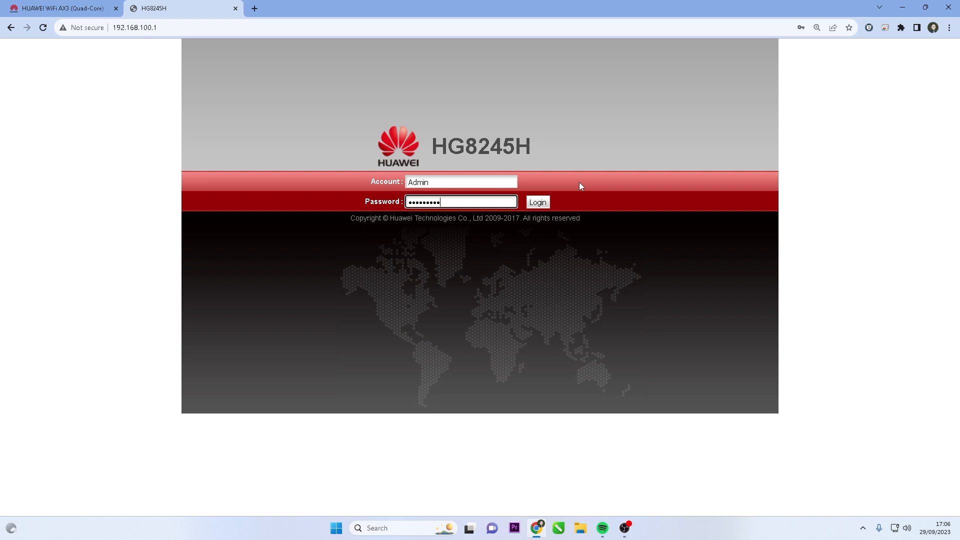
{"action": "left_click", "coordinate": [537, 202]}
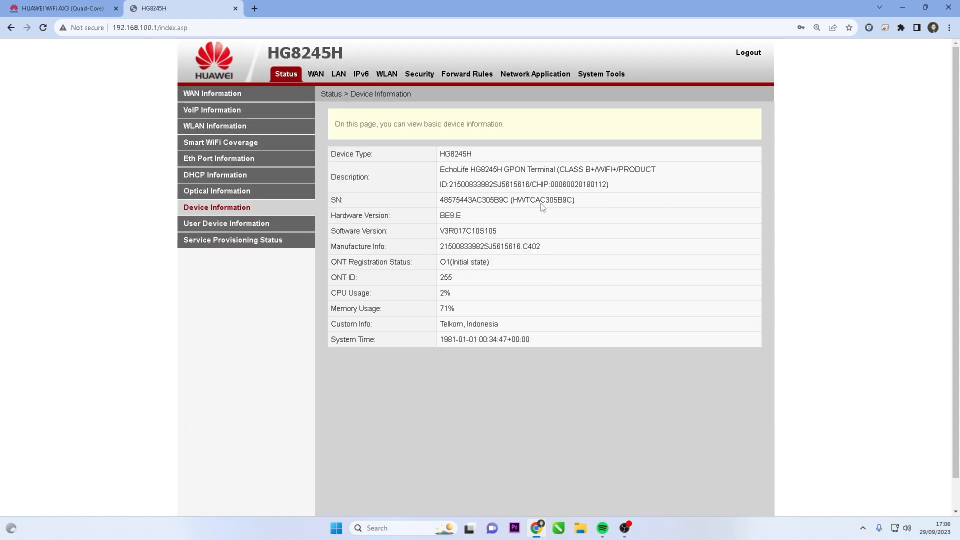
{"action": "mouse_move", "coordinate": [548, 118]}
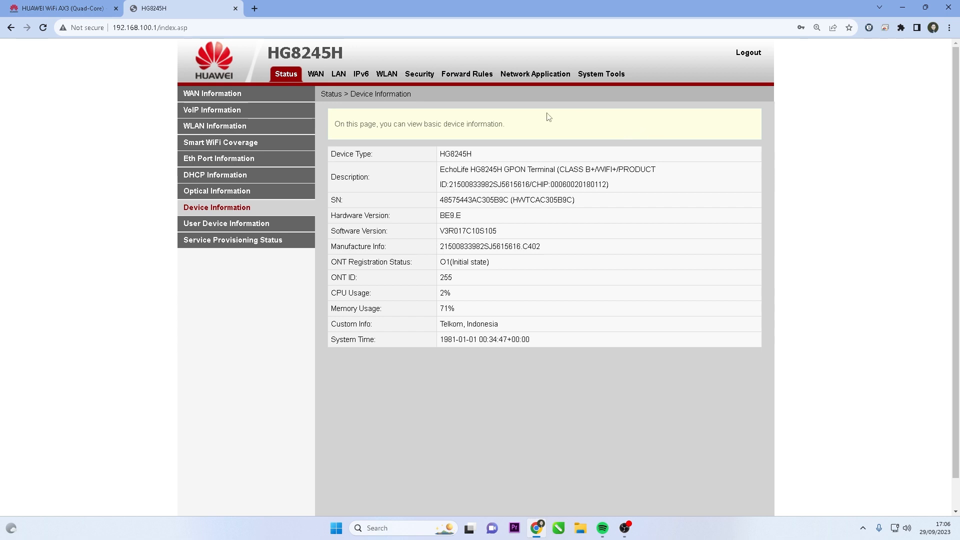
Step: Open the WLAN Basic Configuration page showing SSID HUAWEI-G6VT and its security settings
{"action": "left_click", "coordinate": [382, 74]}
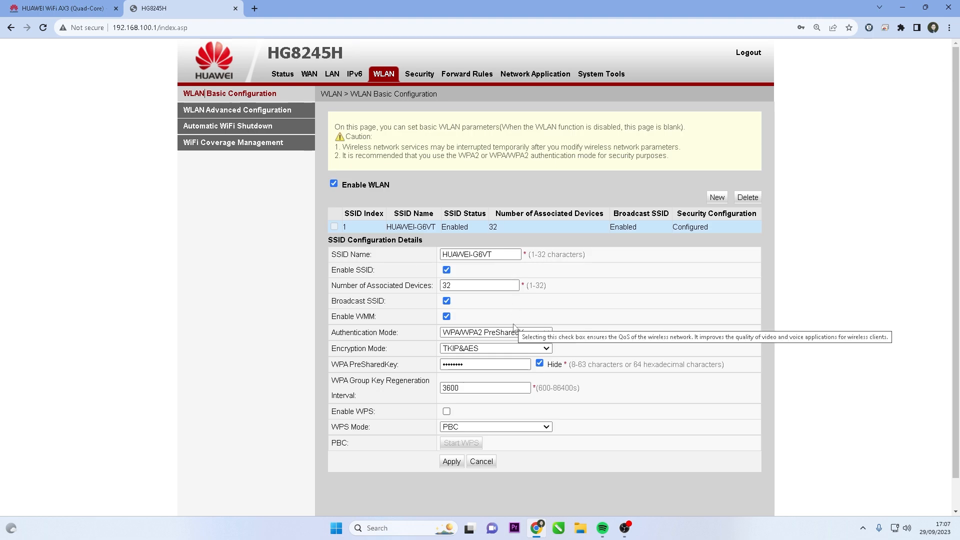
{"action": "double_click", "coordinate": [364, 364]}
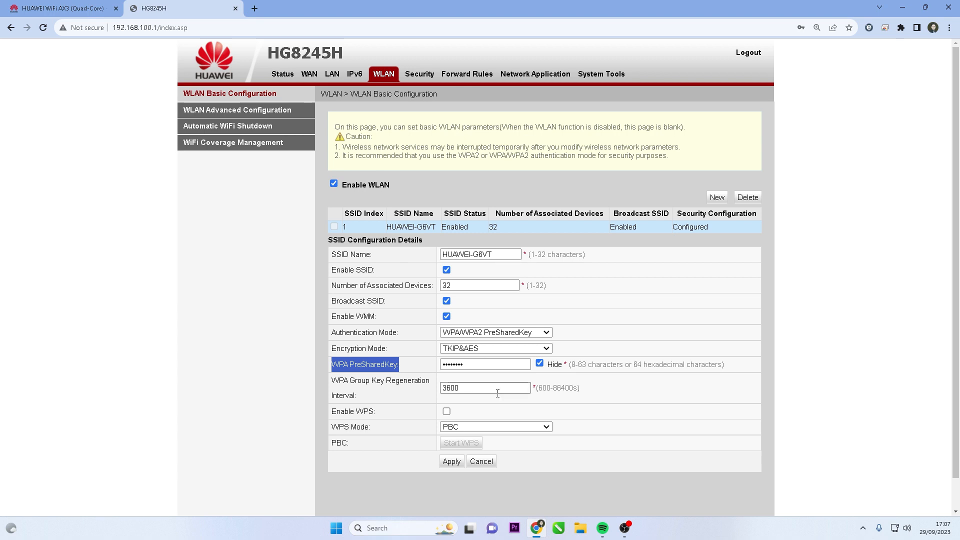
{"action": "left_click", "coordinate": [484, 364]}
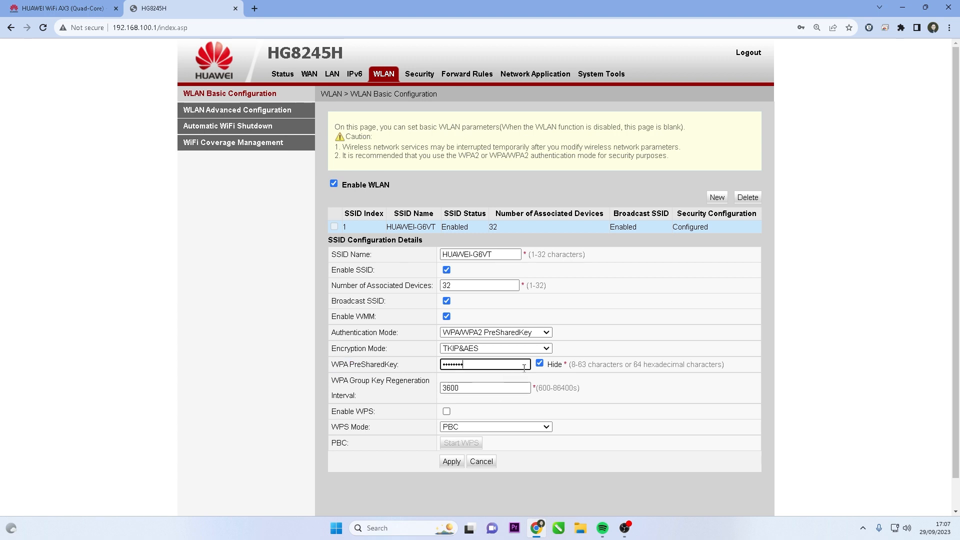
{"action": "left_click", "coordinate": [540, 362]}
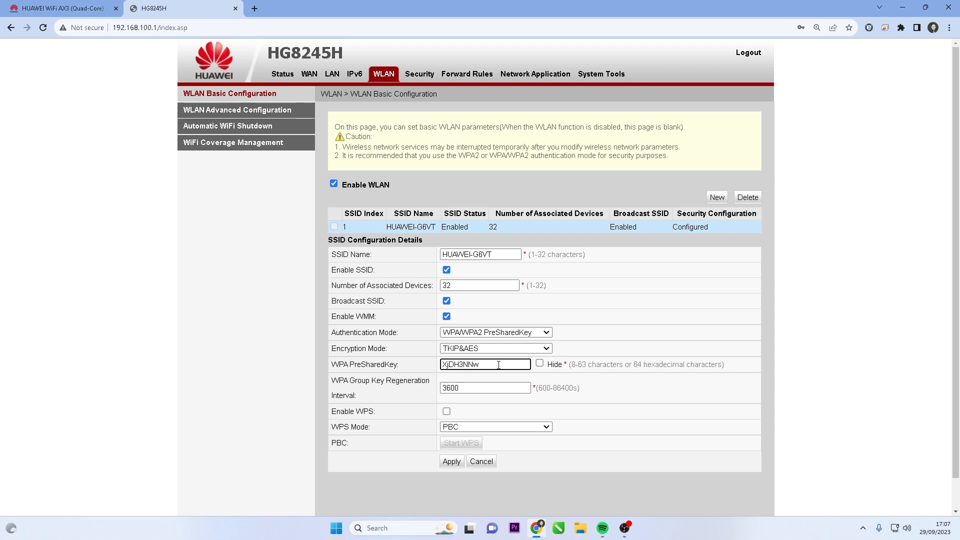
{"action": "key", "text": "Backspace"}
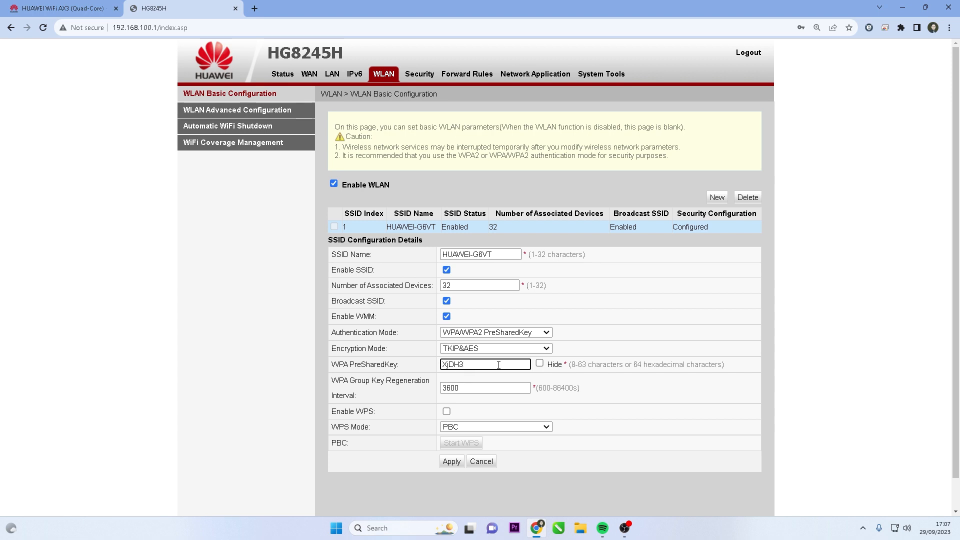
{"action": "left_click", "coordinate": [485, 363]}
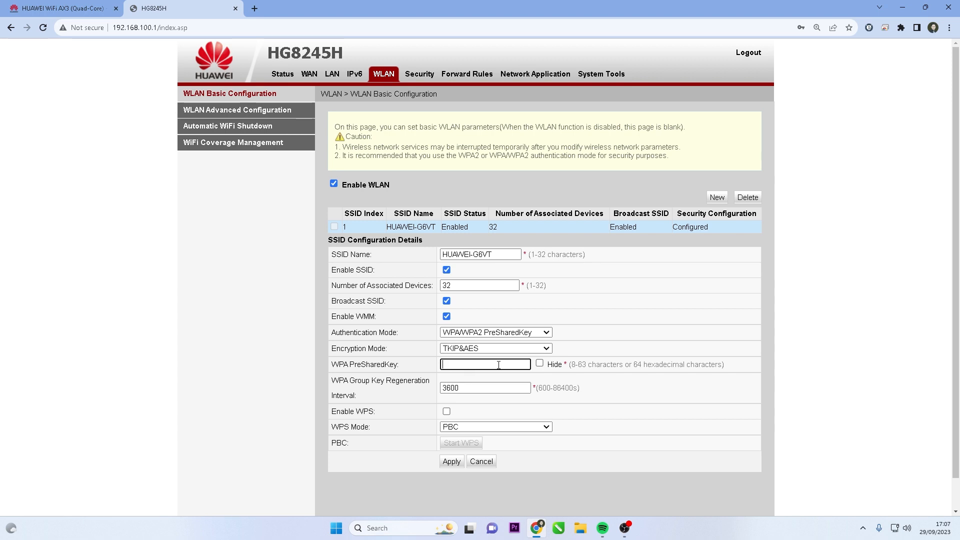
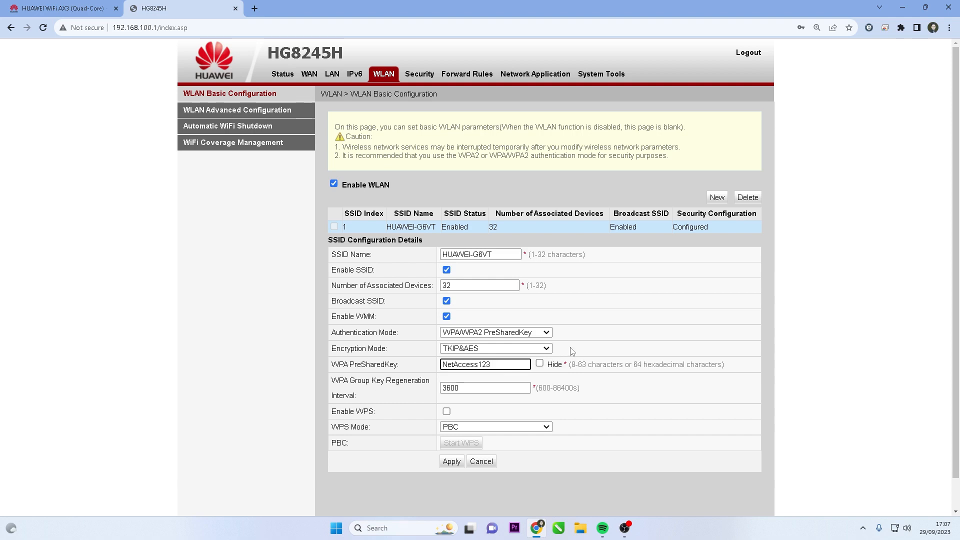
{"action": "mouse_move", "coordinate": [636, 454]}
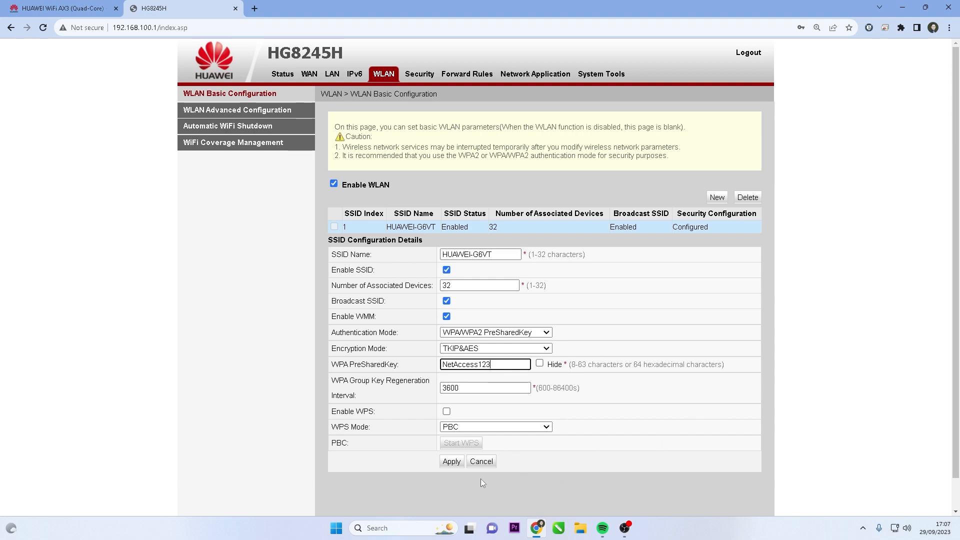
{"action": "left_click", "coordinate": [451, 461]}
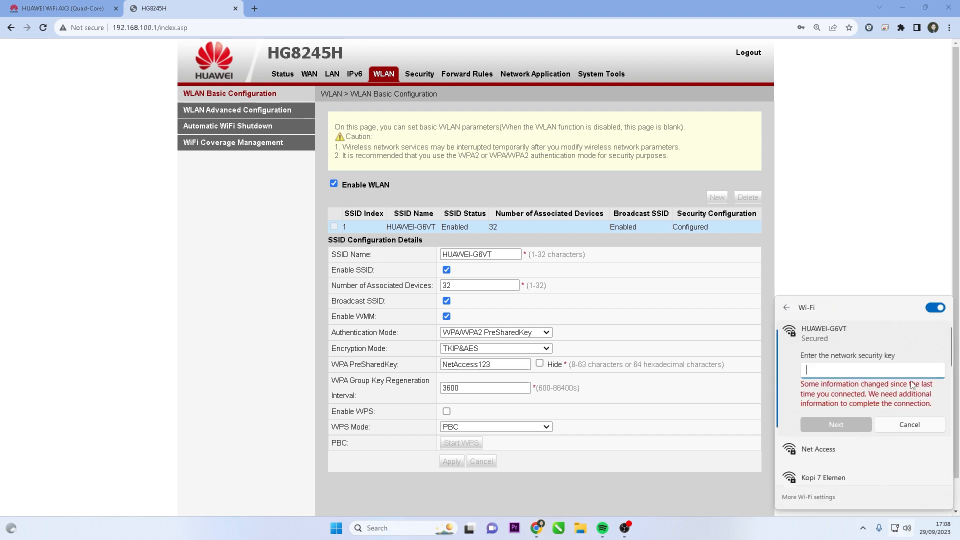
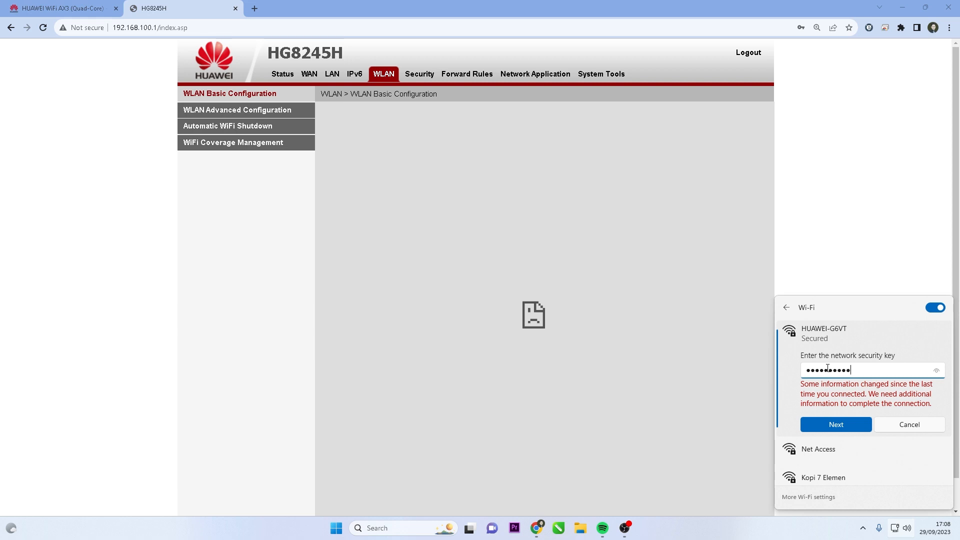
{"action": "left_click", "coordinate": [835, 424]}
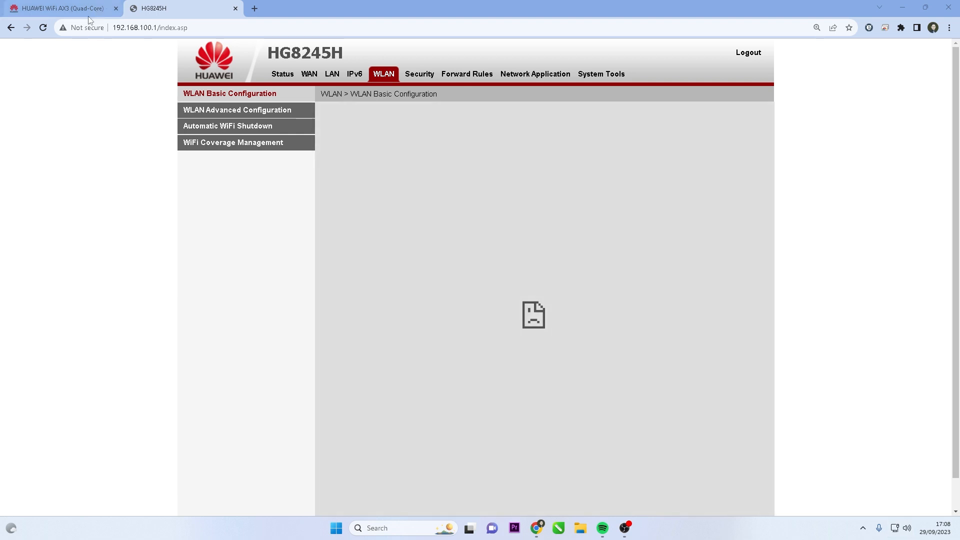
Step: Reload the router admin page and reopen WLAN Basic Configuration
{"action": "left_click", "coordinate": [282, 74]}
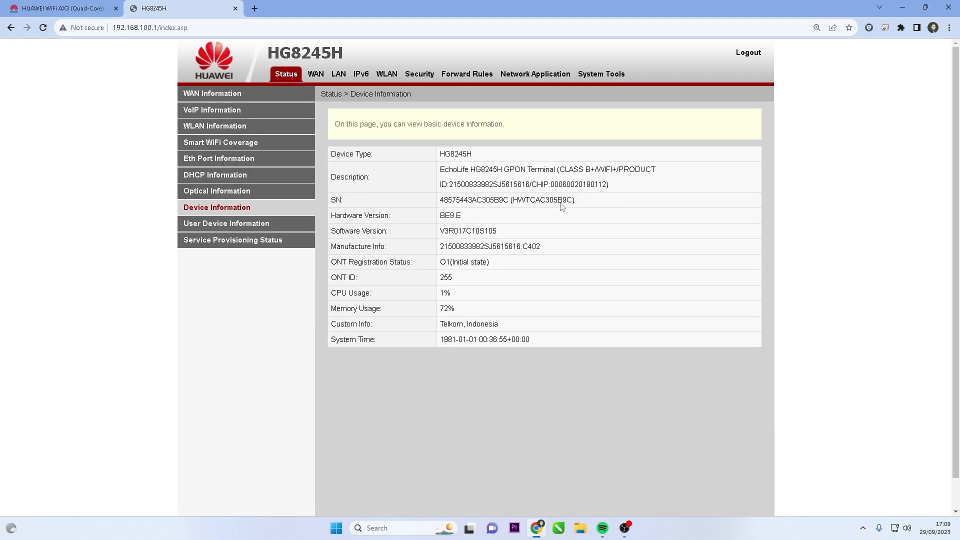
{"action": "mouse_move", "coordinate": [341, 167]}
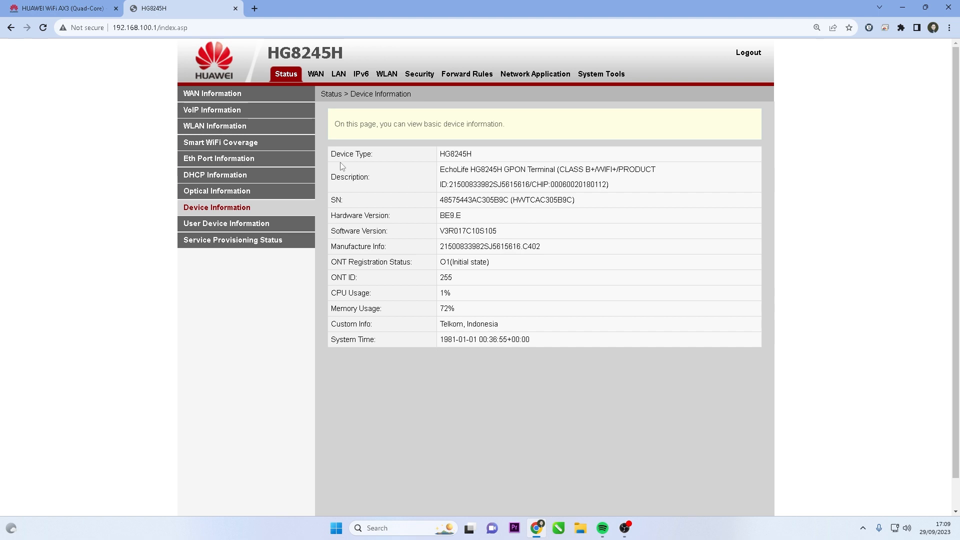
{"action": "left_click", "coordinate": [384, 74]}
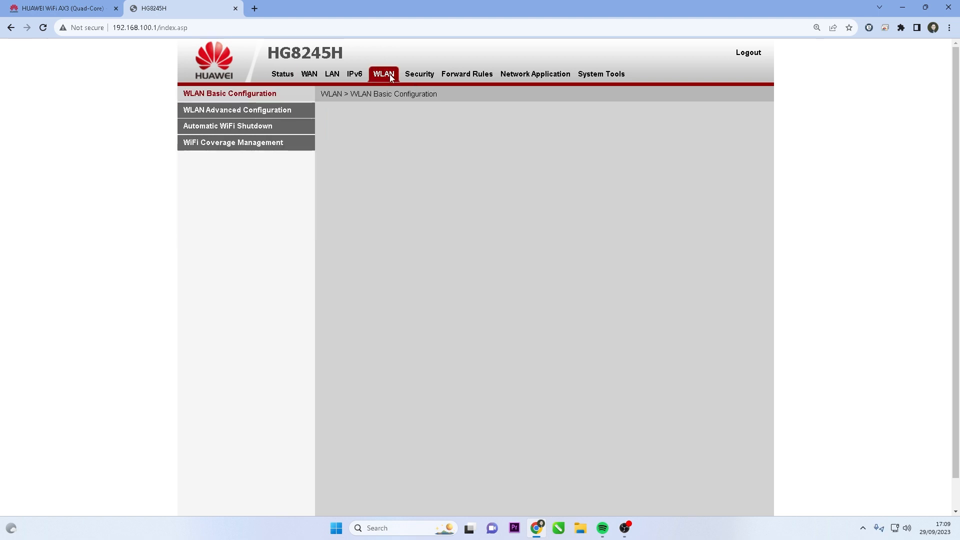